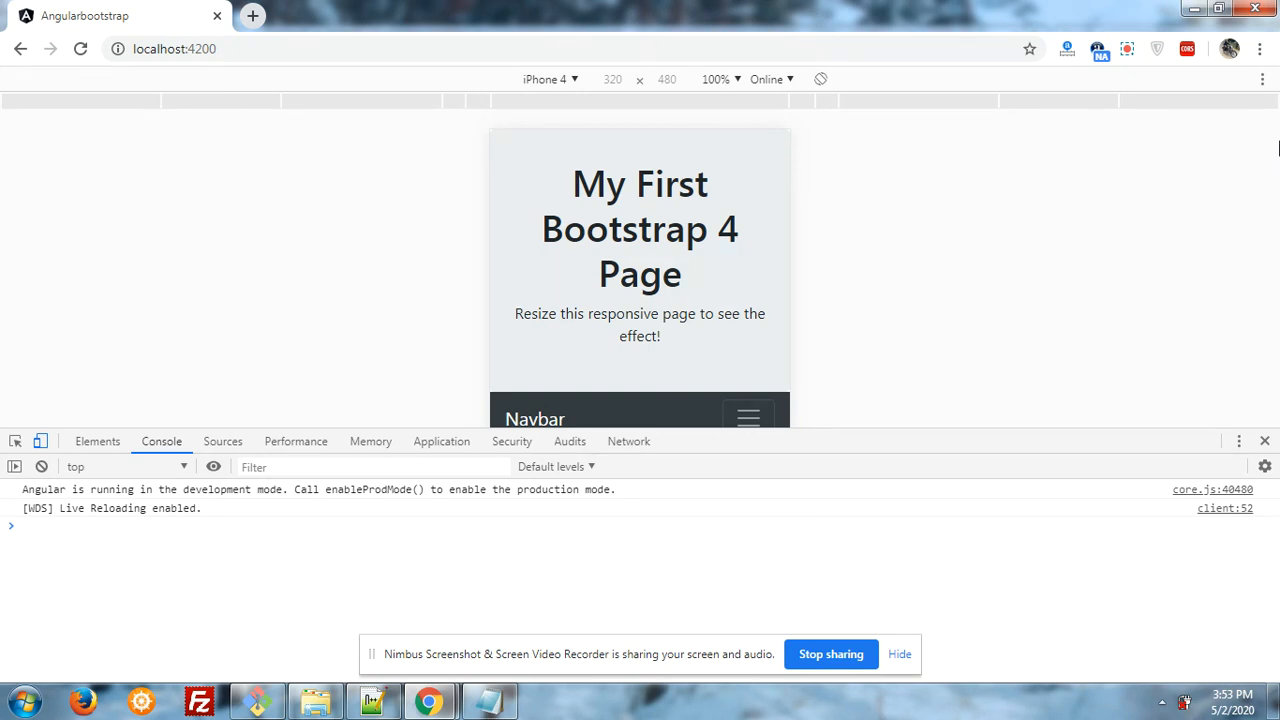
# - Dock DevTools to the right so the phone-sized preview shows the heading, navbar and About Me section
pyautogui.click(1240, 442)
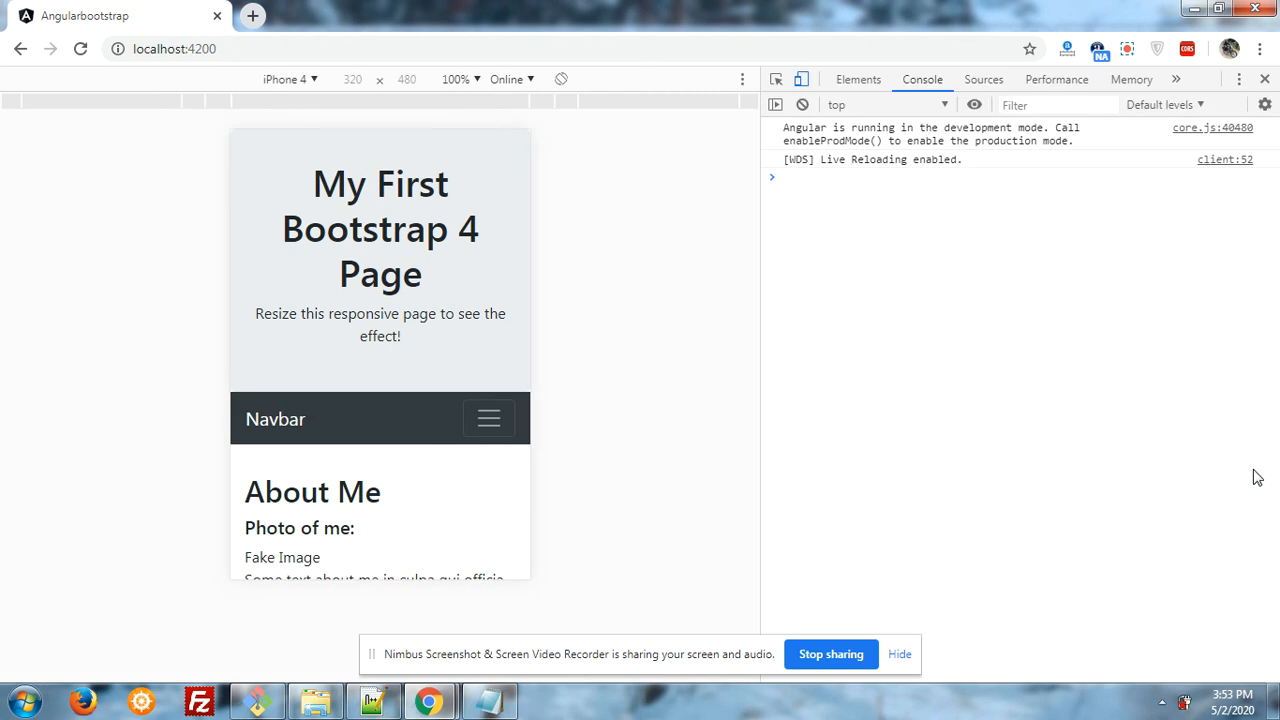
pyautogui.moveTo(1012, 404)
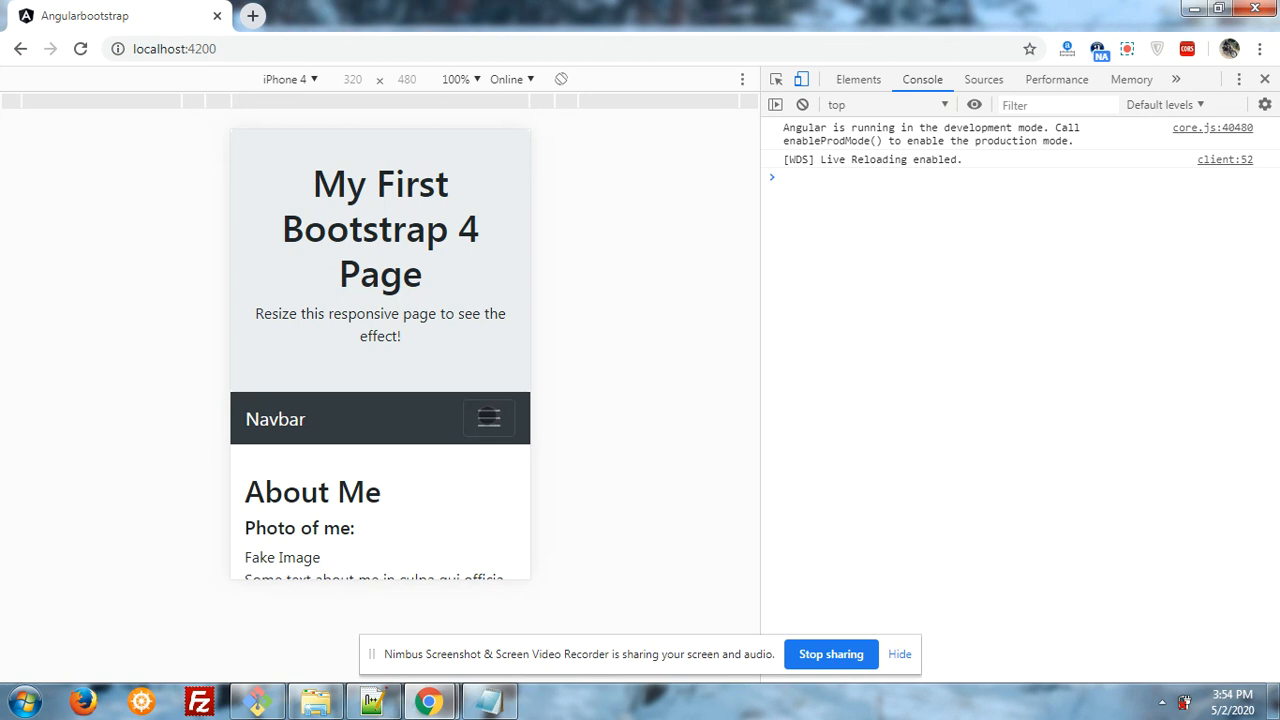
pyautogui.scroll(-3)
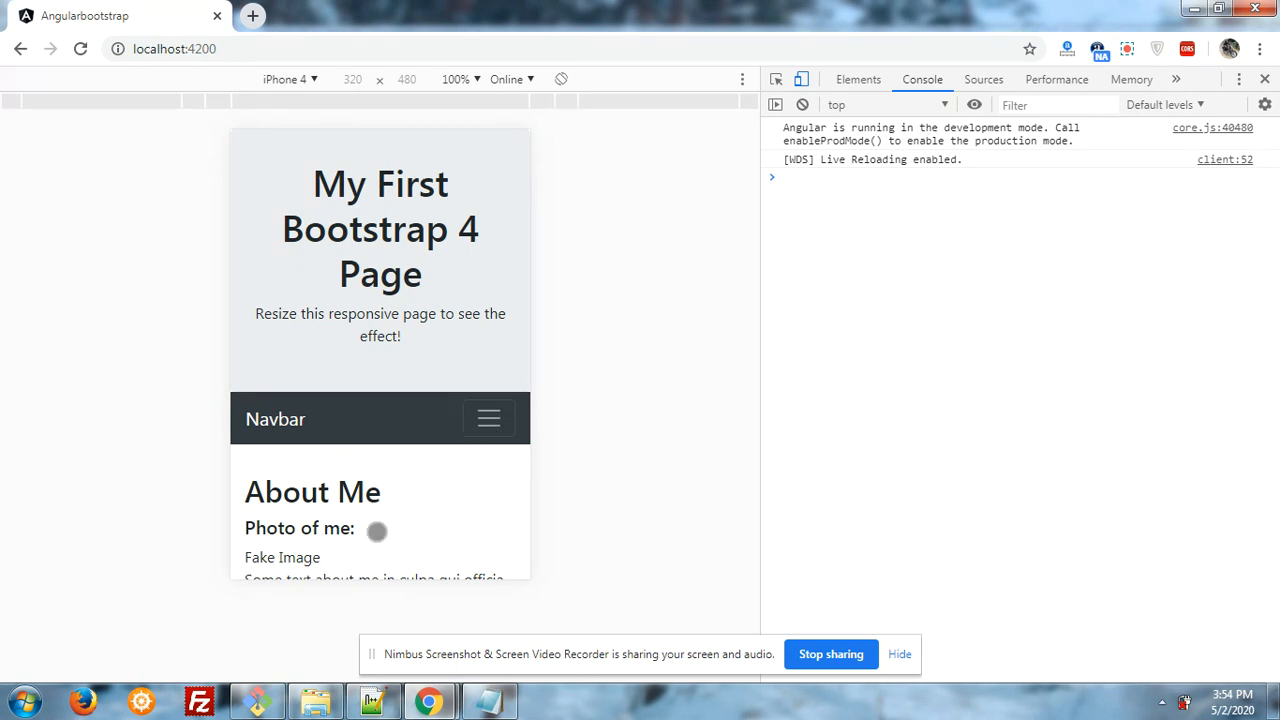
pyautogui.click(258, 700)
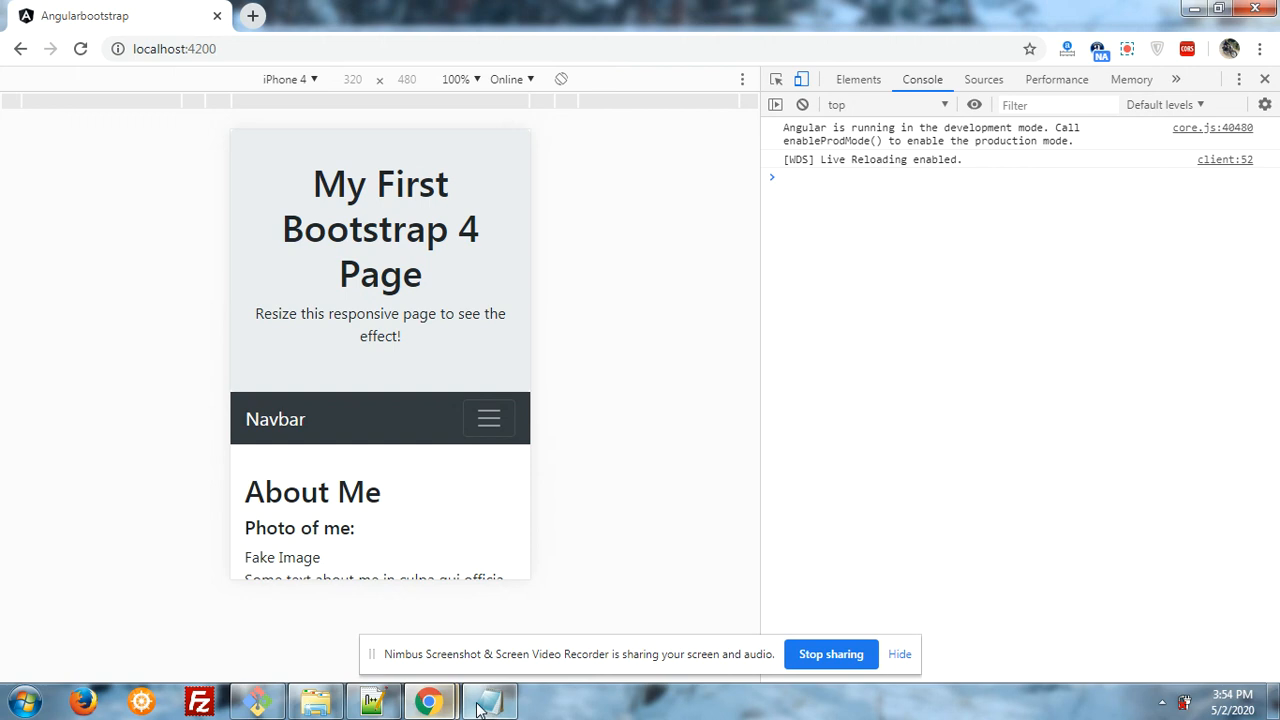
pyautogui.click(488, 700)
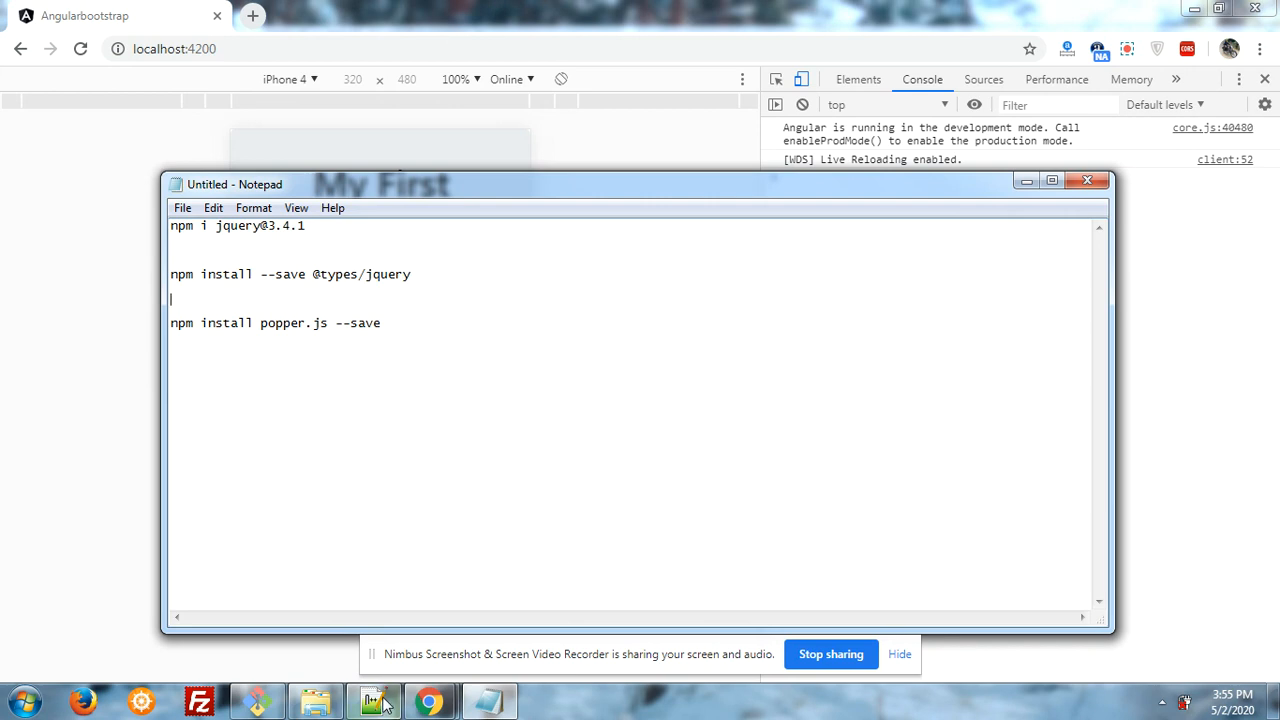
pyautogui.click(372, 700)
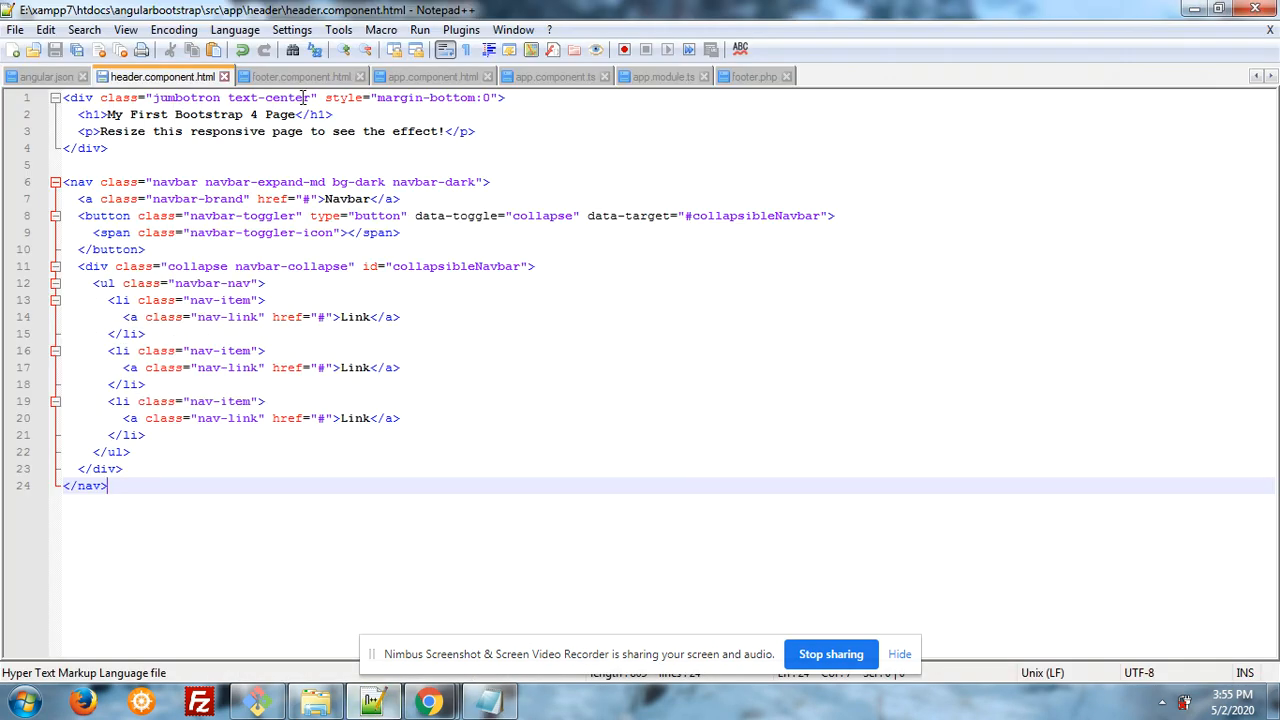
# - Put jquery.min.js, bootstrap.min.js and popper.min.js each on its own line in angular.json's scripts array
pyautogui.click(44, 76)
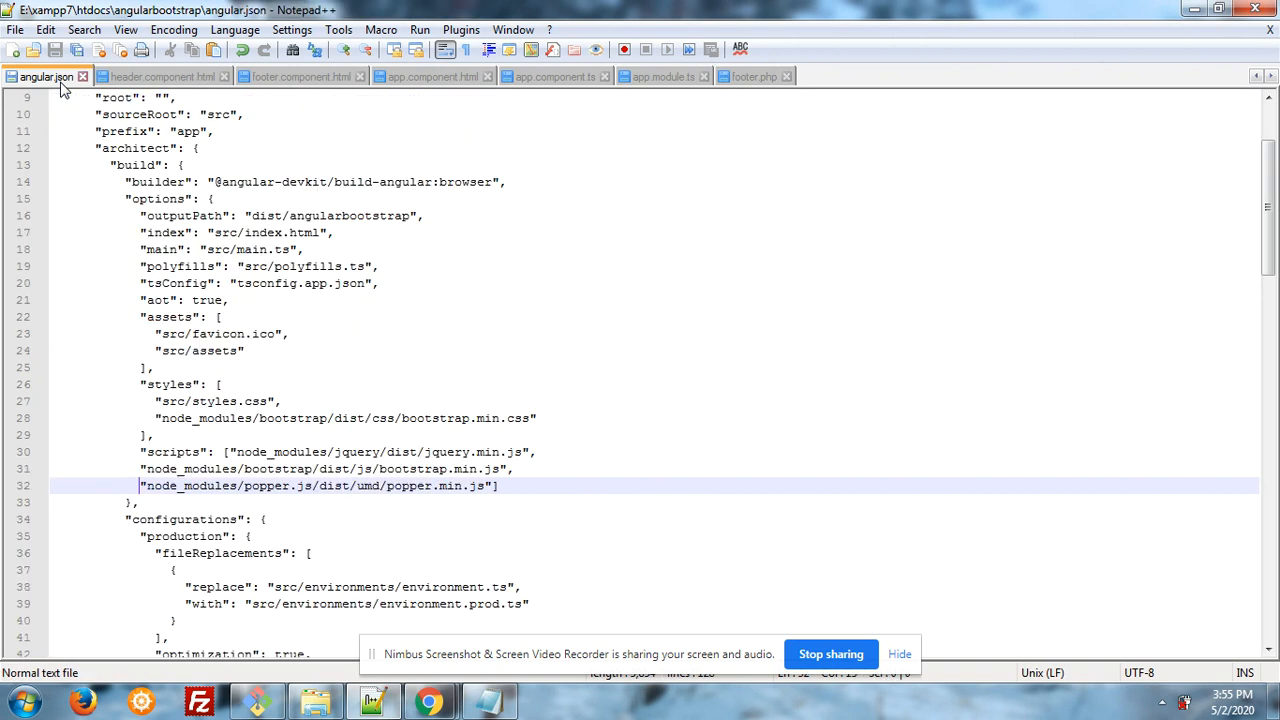
pyautogui.moveTo(304, 432)
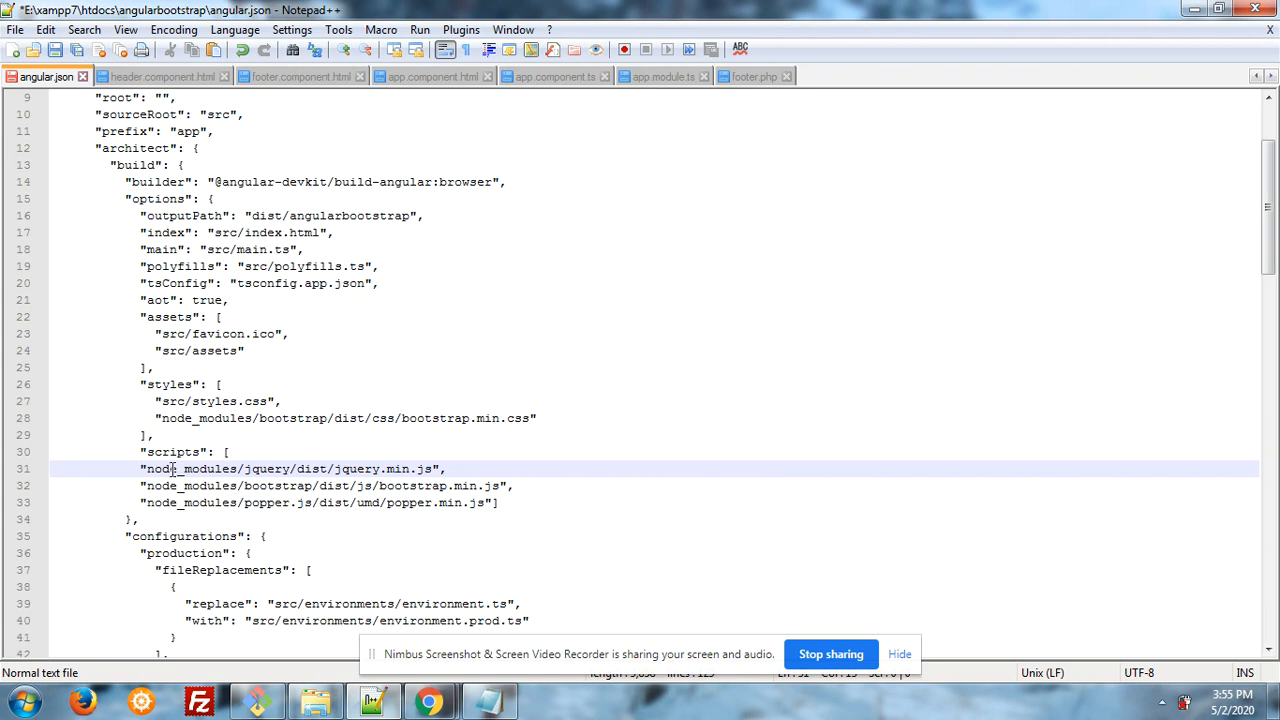
pyautogui.moveTo(264, 468)
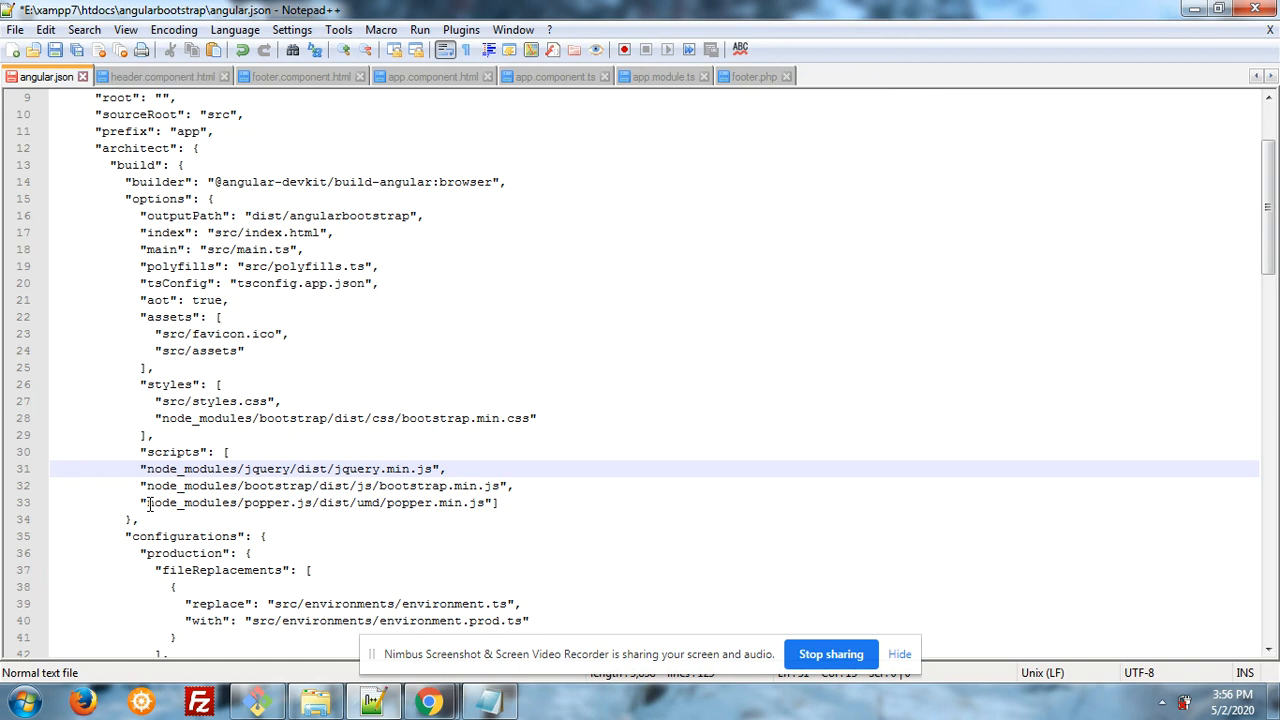
pyautogui.click(142, 468)
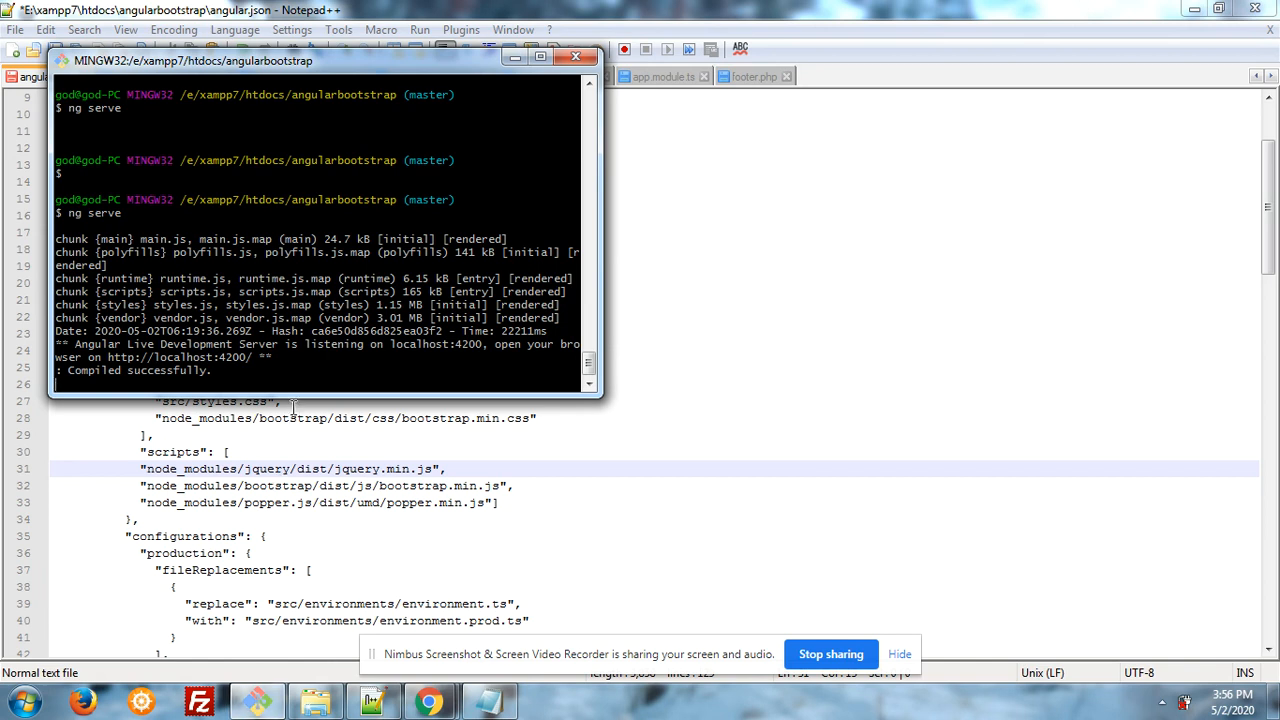
pyautogui.moveTo(378, 450)
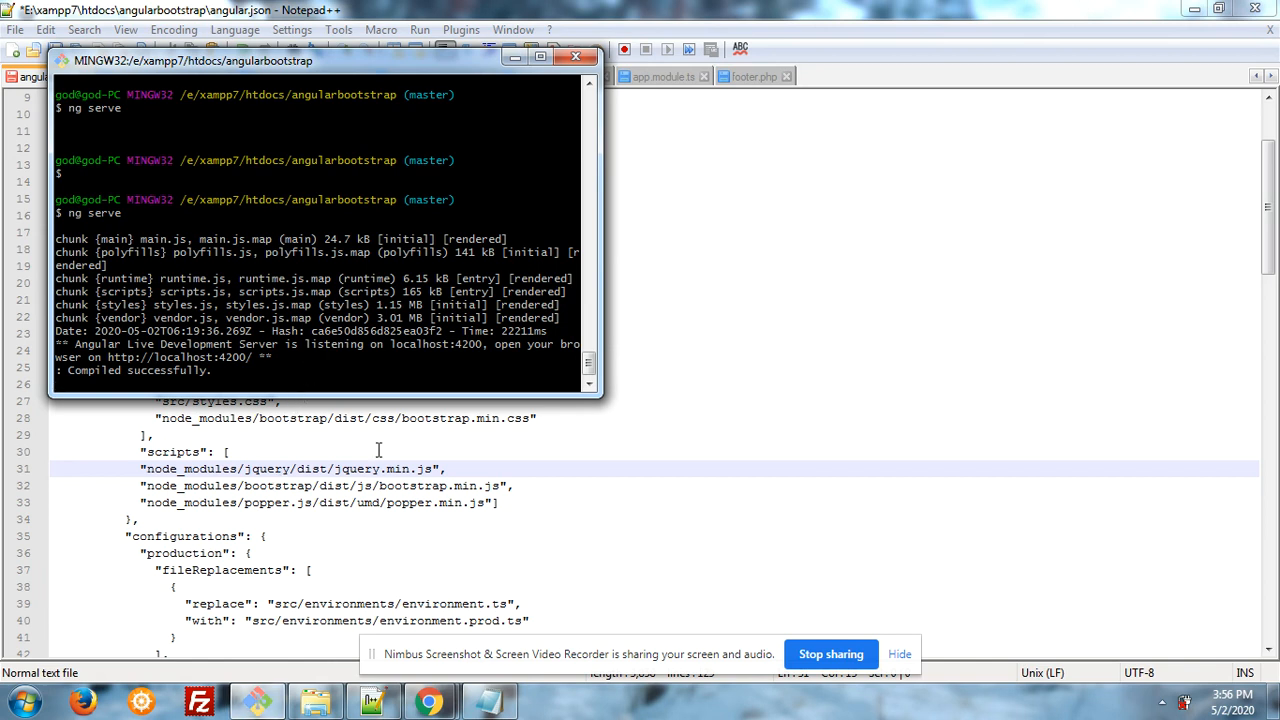
# - Confirm ng serve shows 'Compiled successfully' and glance at app.component.ts before returning to Chrome
pyautogui.click(556, 76)
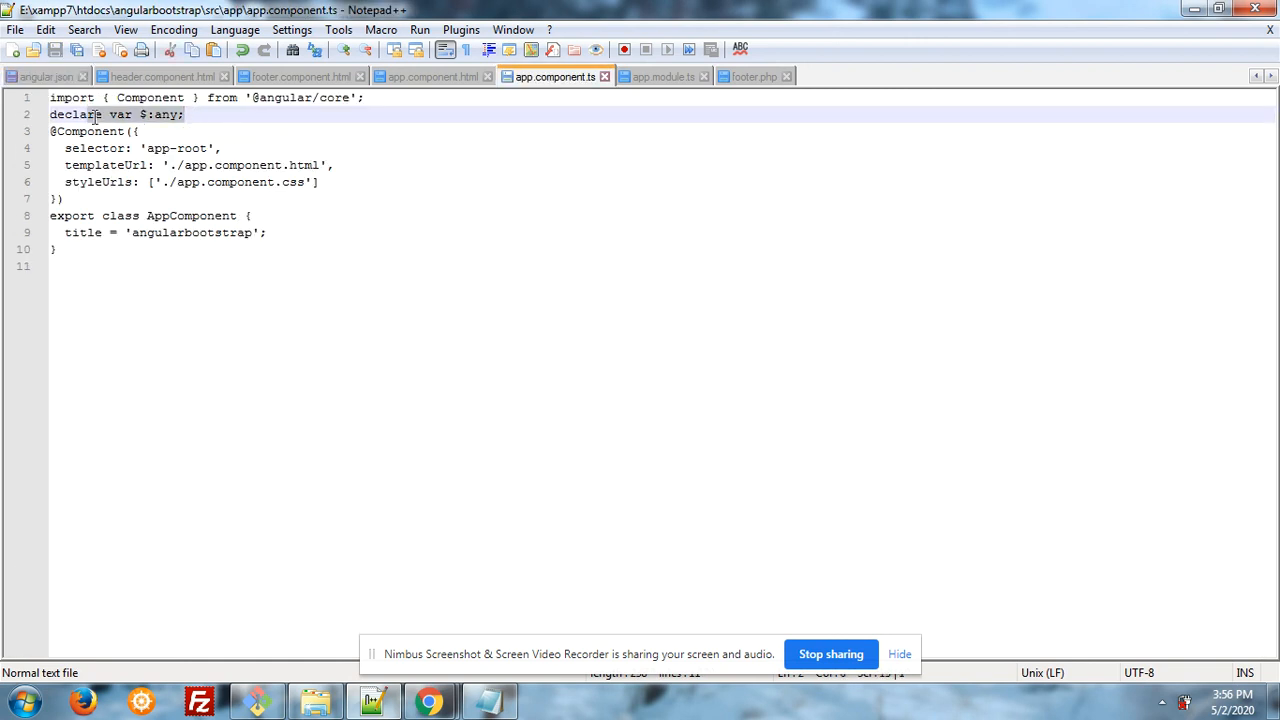
pyautogui.press('Delete')
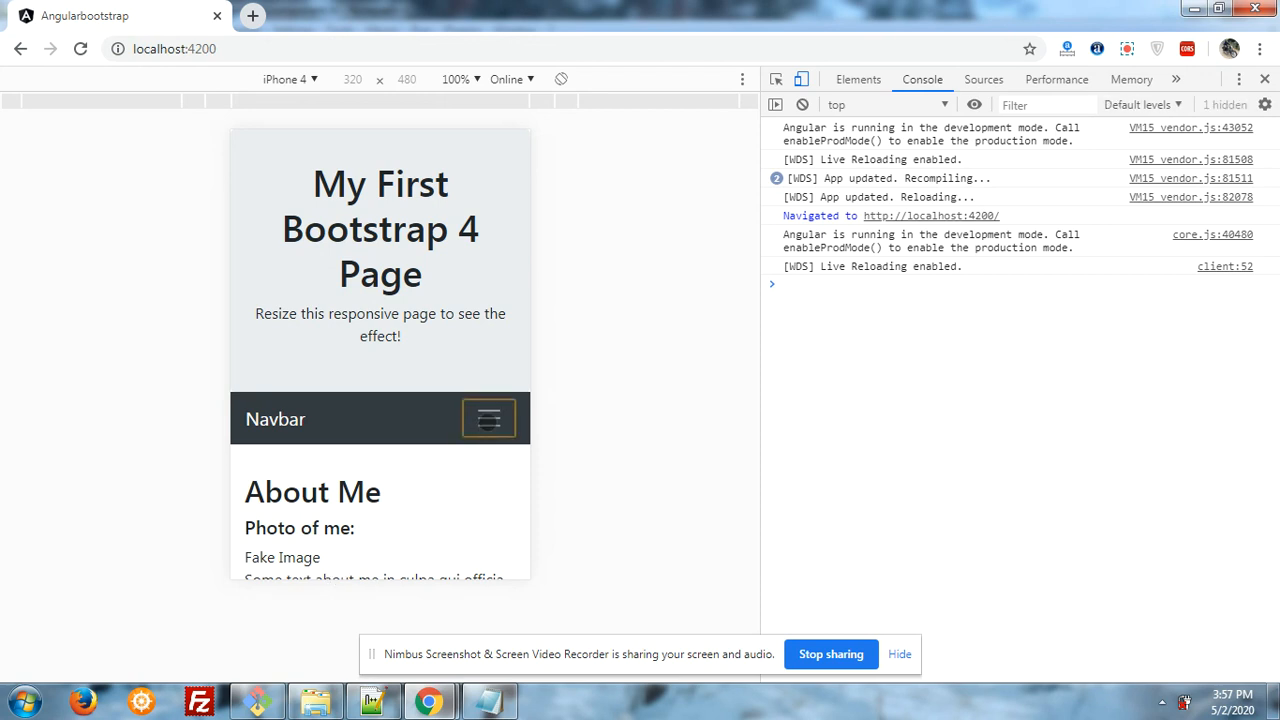
# - Toggle the mobile navbar open and closed twice to reveal its three links
pyautogui.click(488, 418)
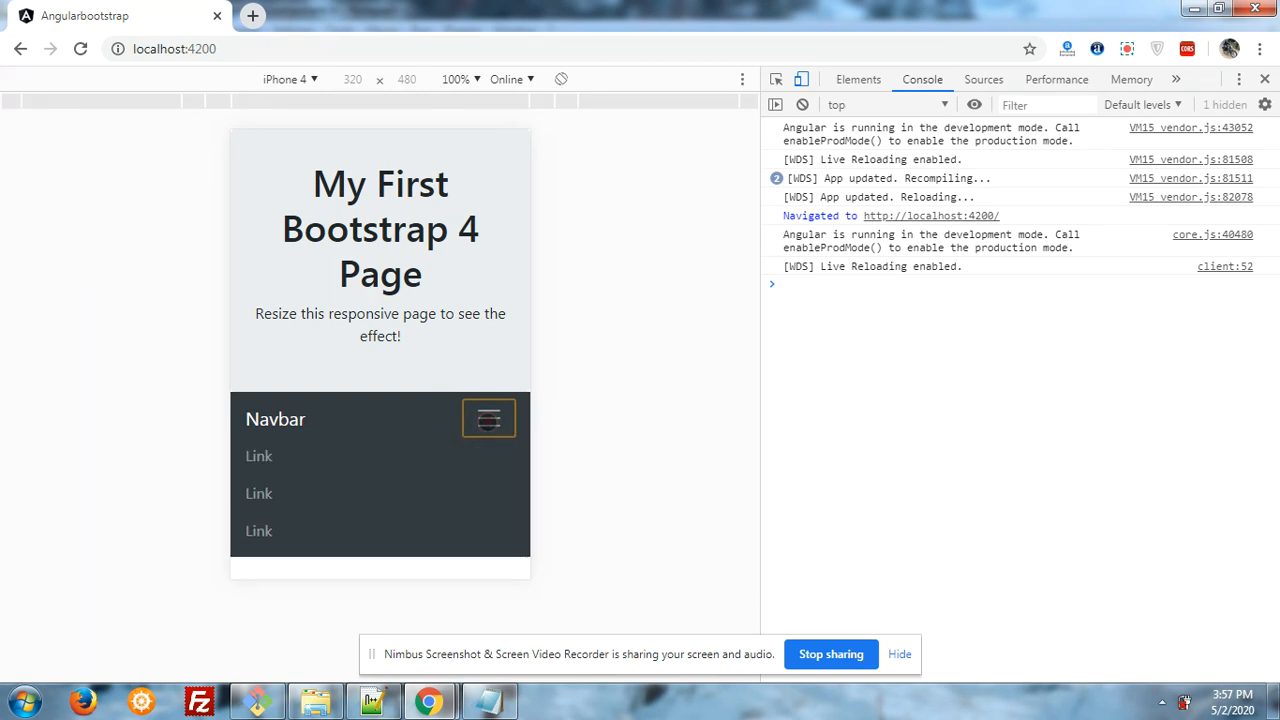
pyautogui.click(488, 418)
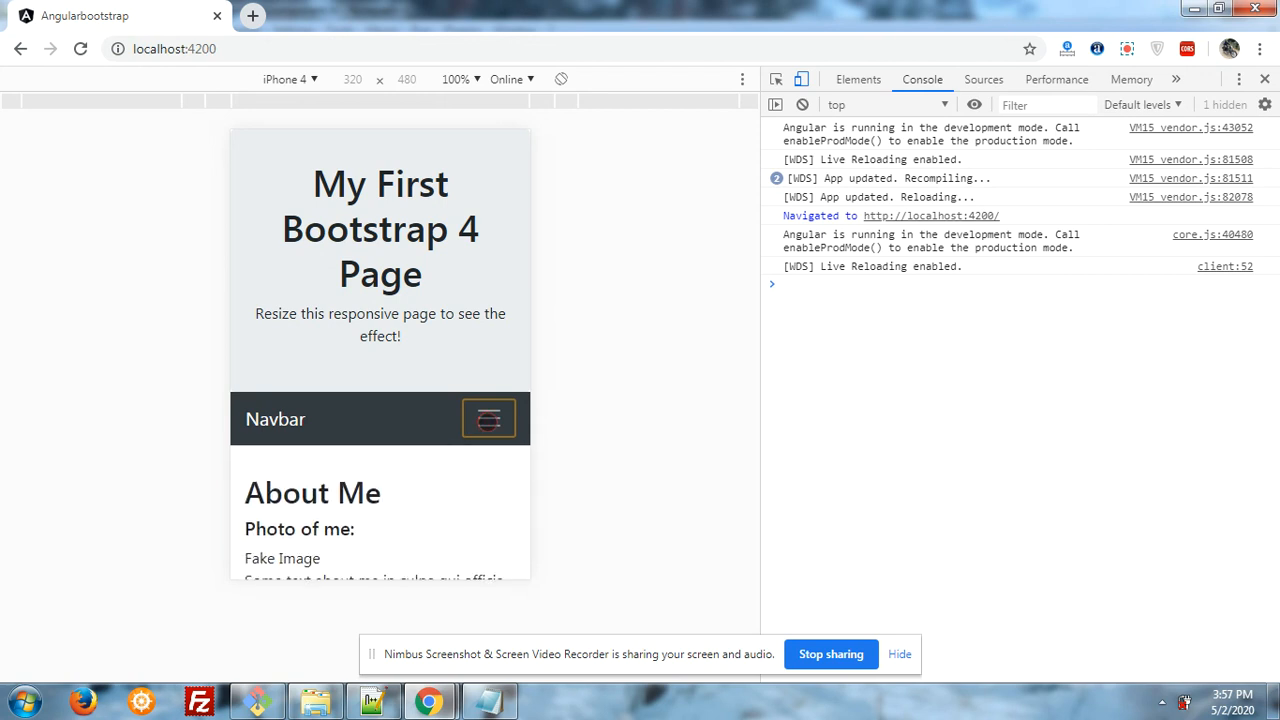
pyautogui.click(488, 418)
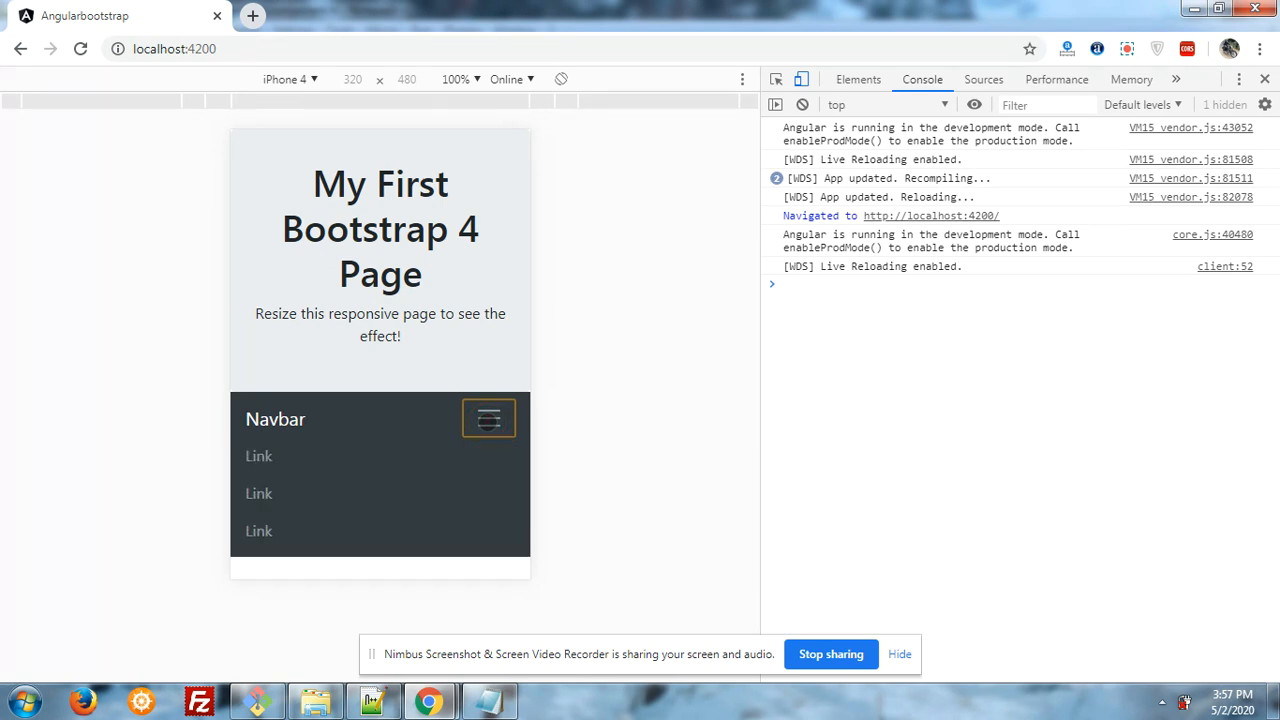
pyautogui.click(488, 418)
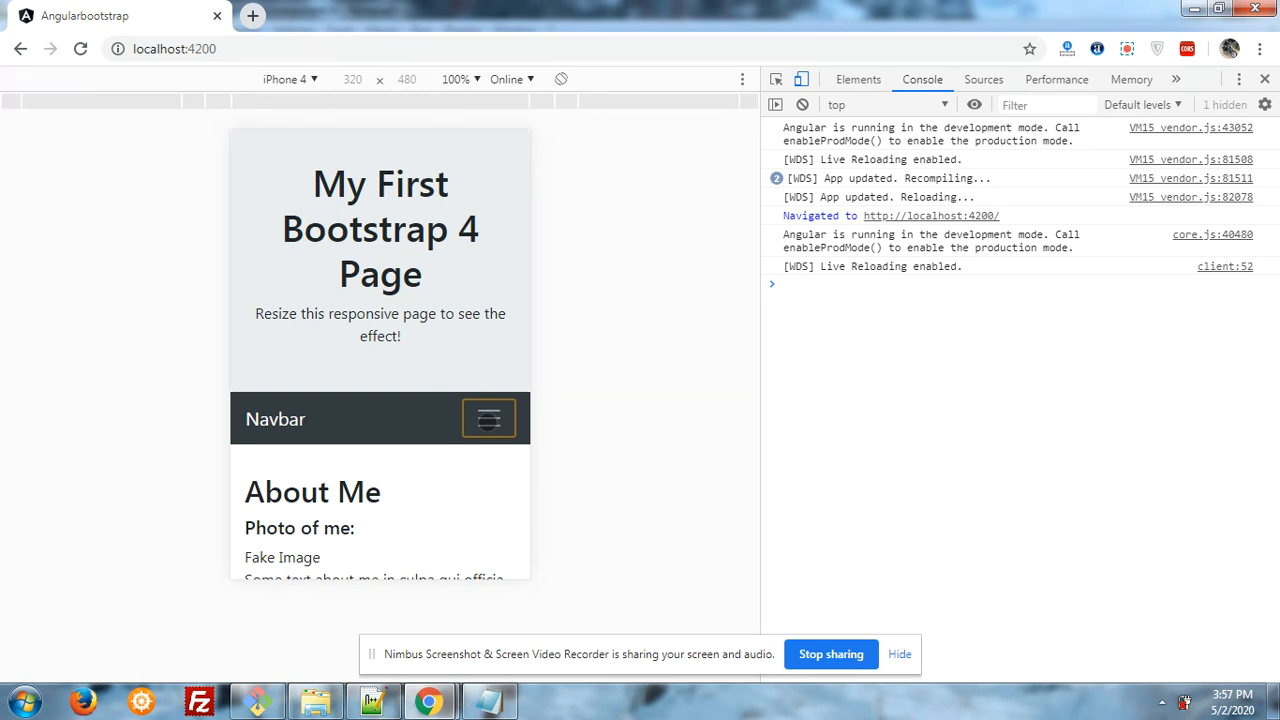
# - Turn off the device toolbar to view the page at full desktop width with an inline navbar
pyautogui.click(488, 418)
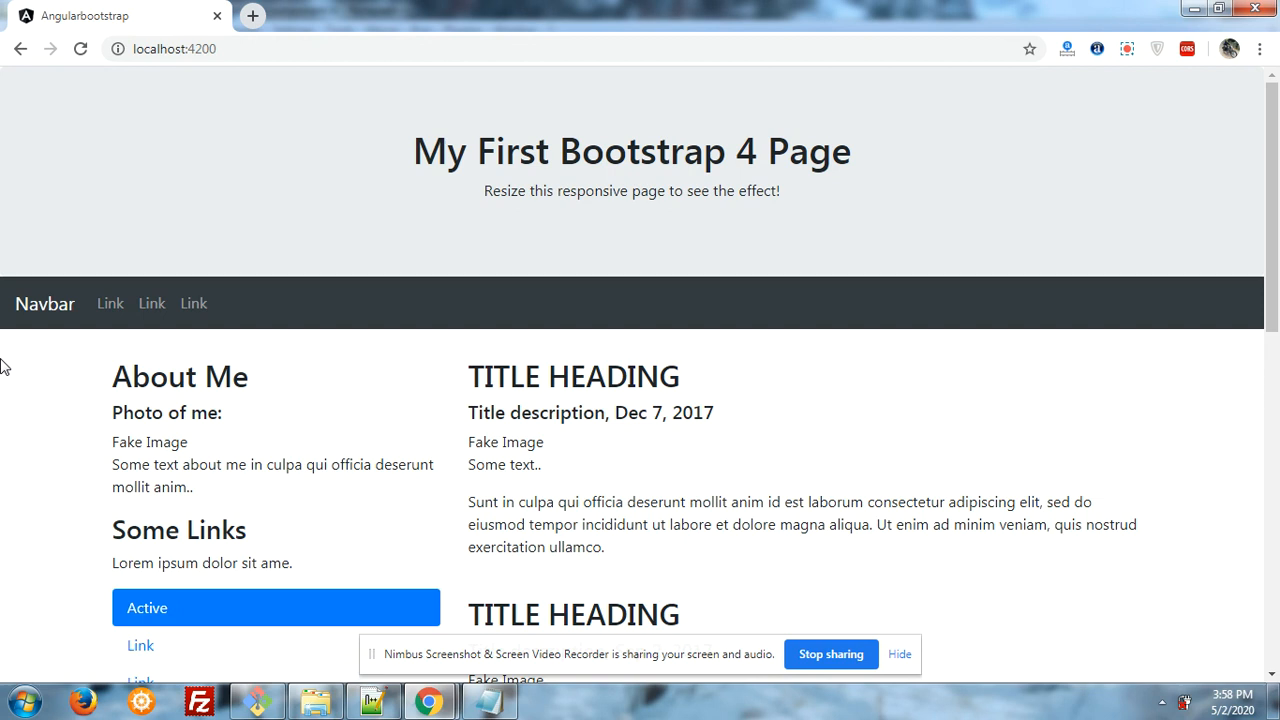
pyautogui.moveTo(452, 540)
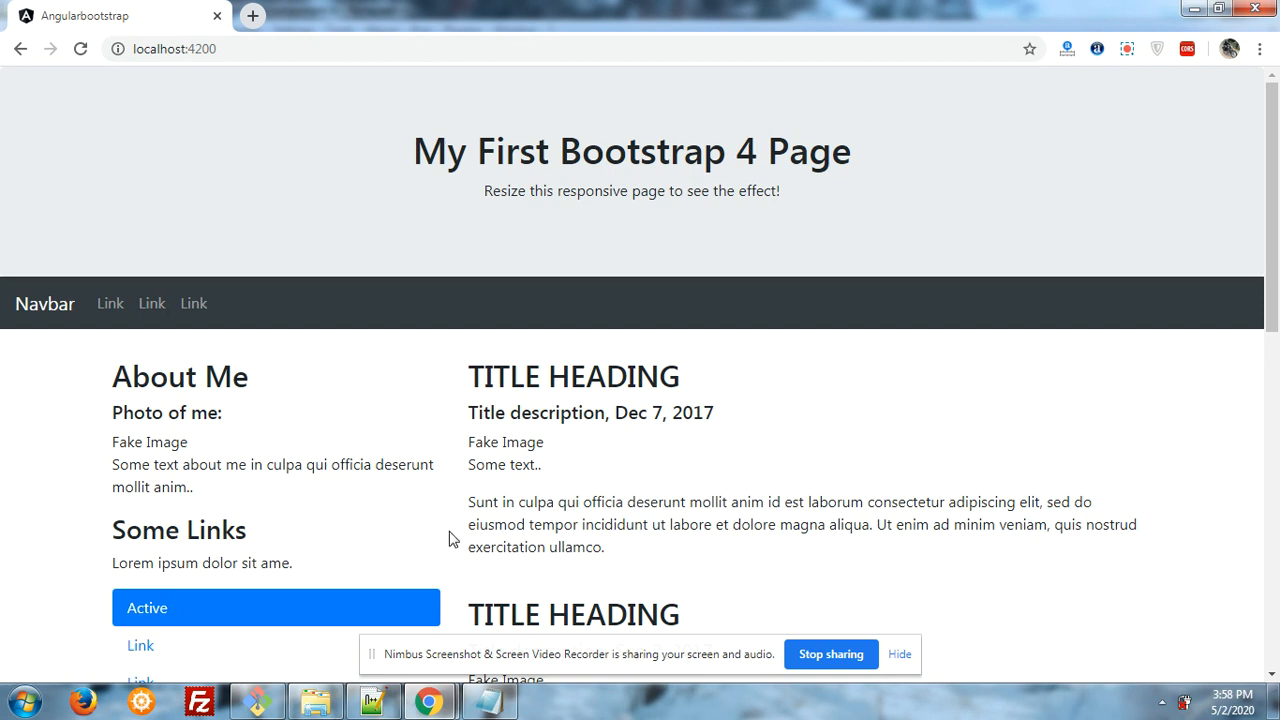